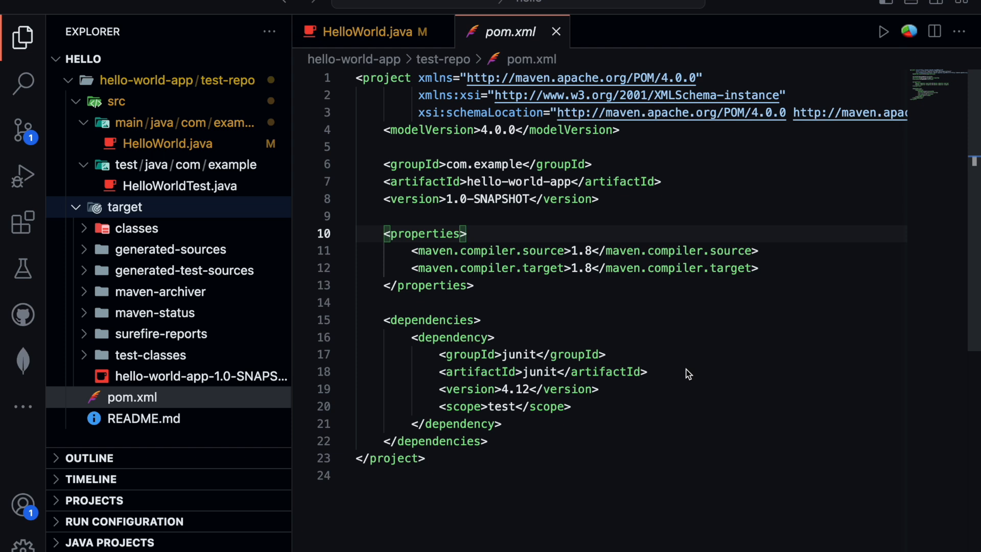
# - Switch to the browser and open the s3cloudhub project Summary page in Azure DevOps
pyautogui.doubleClick(541, 371)
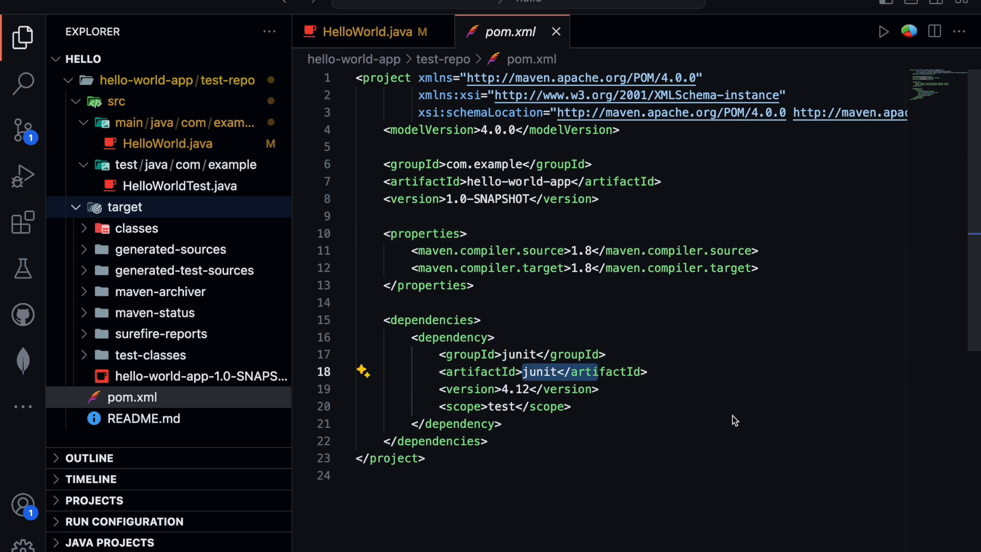
pyautogui.click(455, 424)
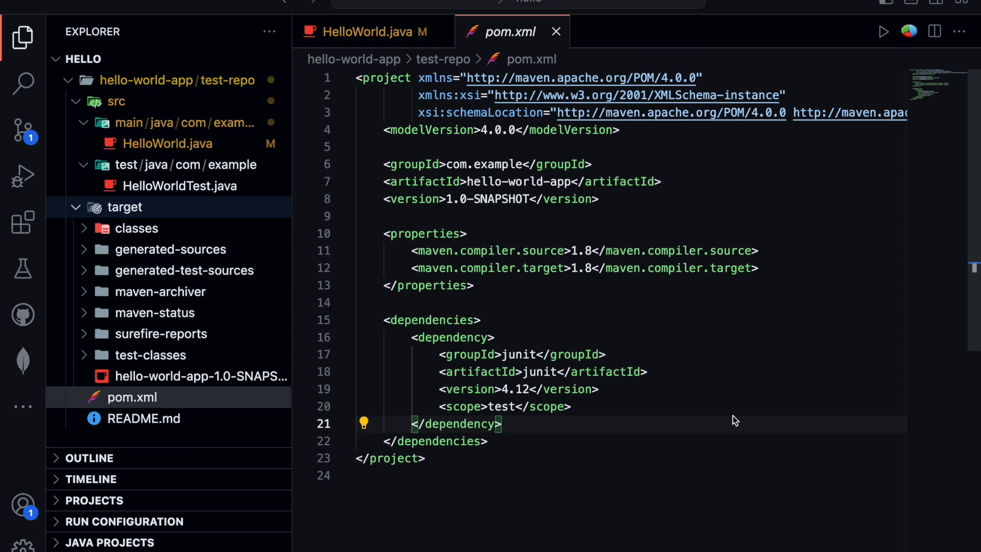
pyautogui.moveTo(647, 286)
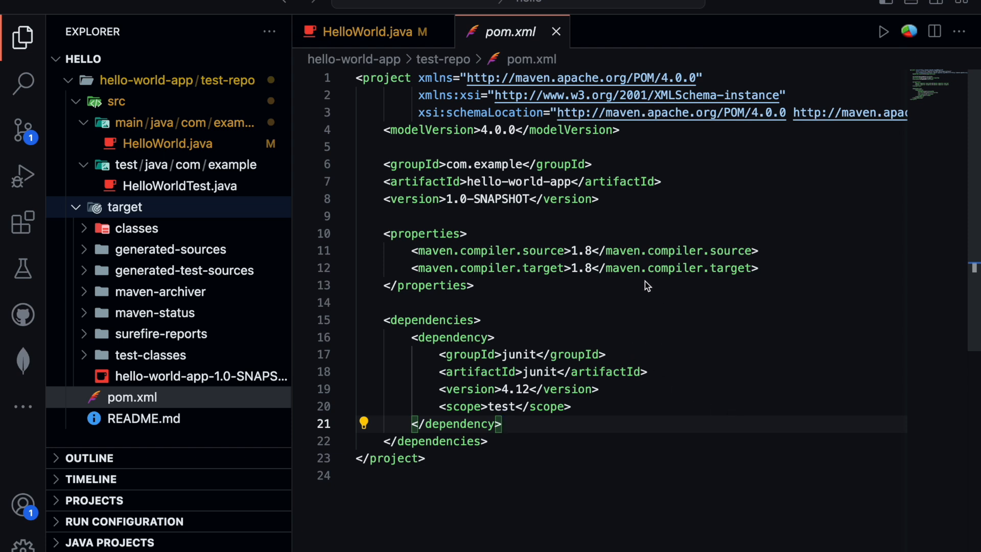
pyautogui.click(348, 31)
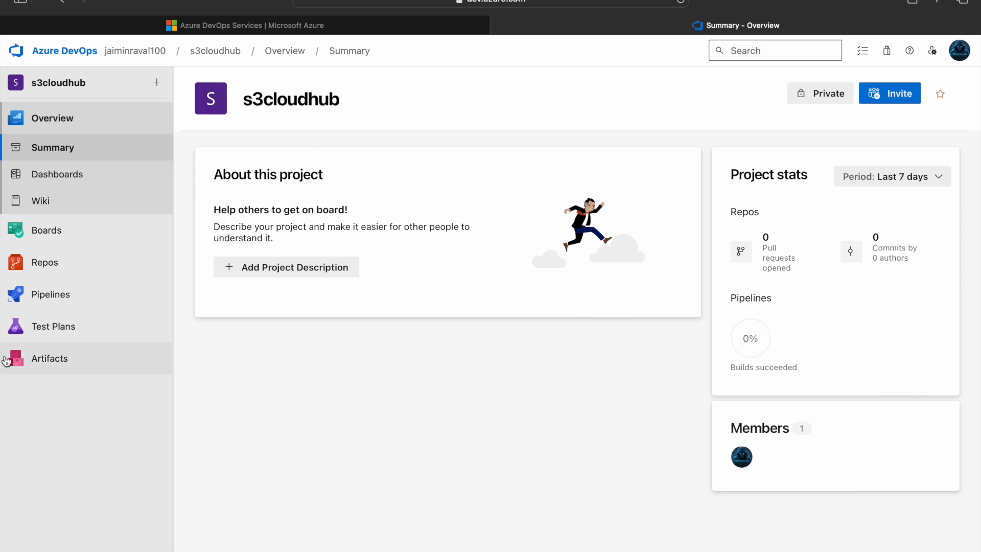
# - Start a new pipeline from the Pipelines page with Azure Repos Git as the source
pyautogui.click(51, 294)
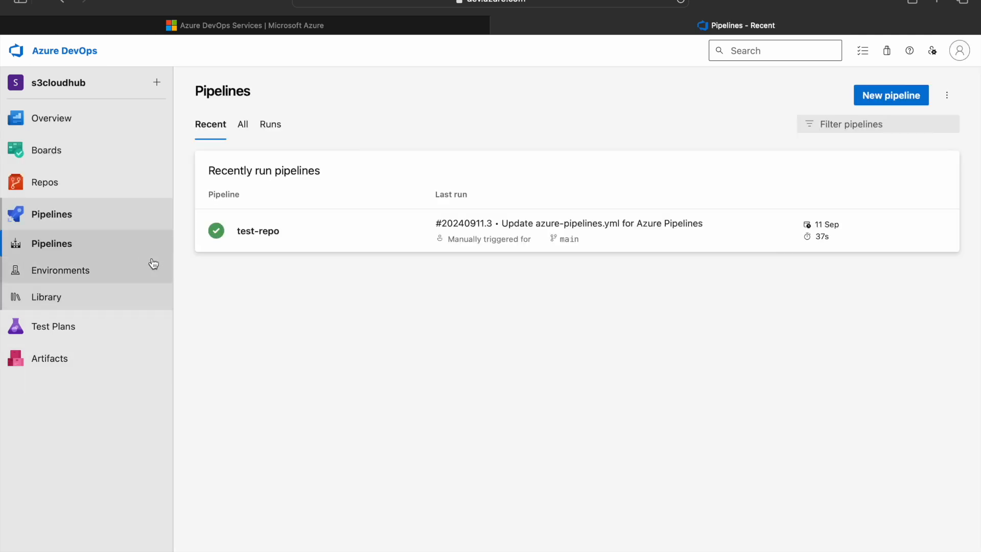
pyautogui.moveTo(287, 243)
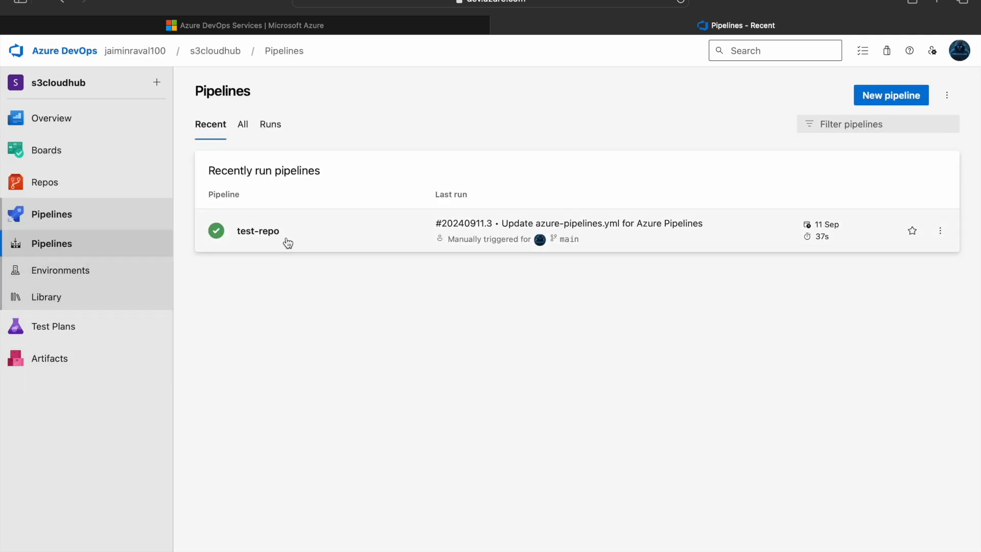
pyautogui.moveTo(388, 250)
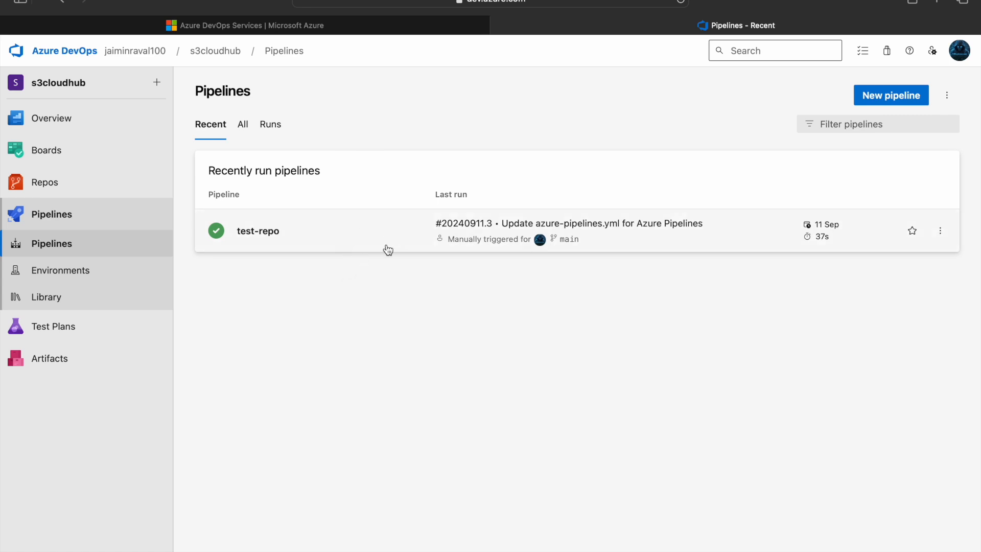
pyautogui.moveTo(516, 343)
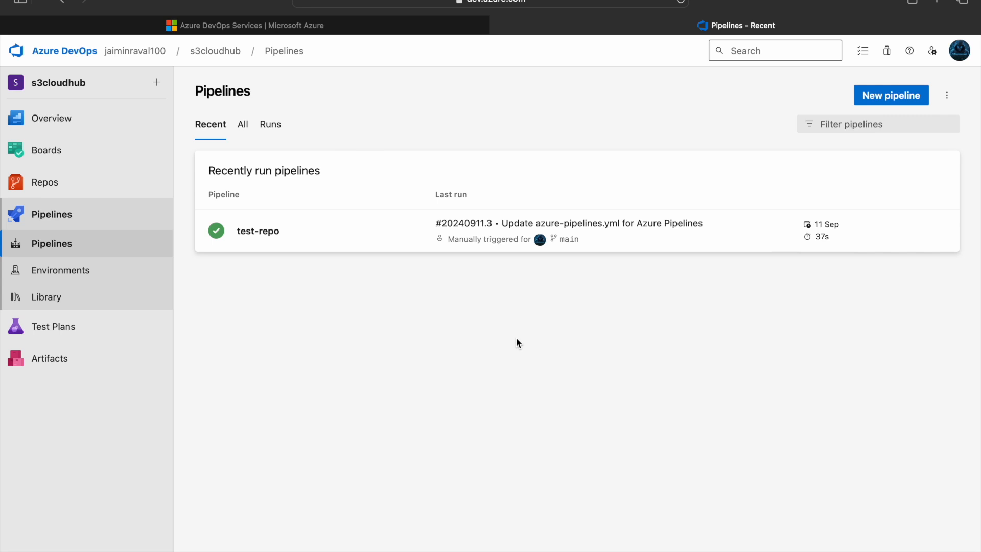
pyautogui.moveTo(574, 355)
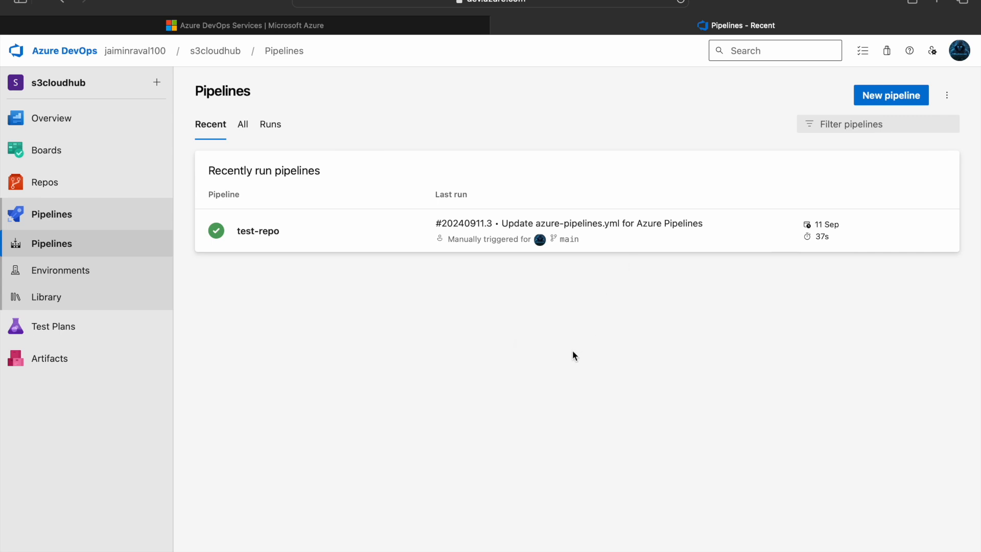
pyautogui.moveTo(906, 104)
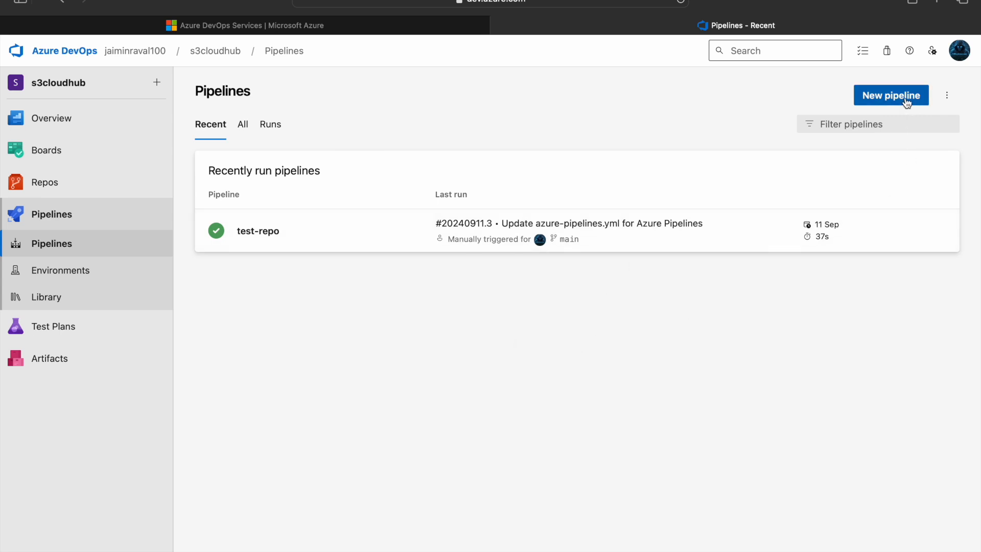
pyautogui.click(889, 95)
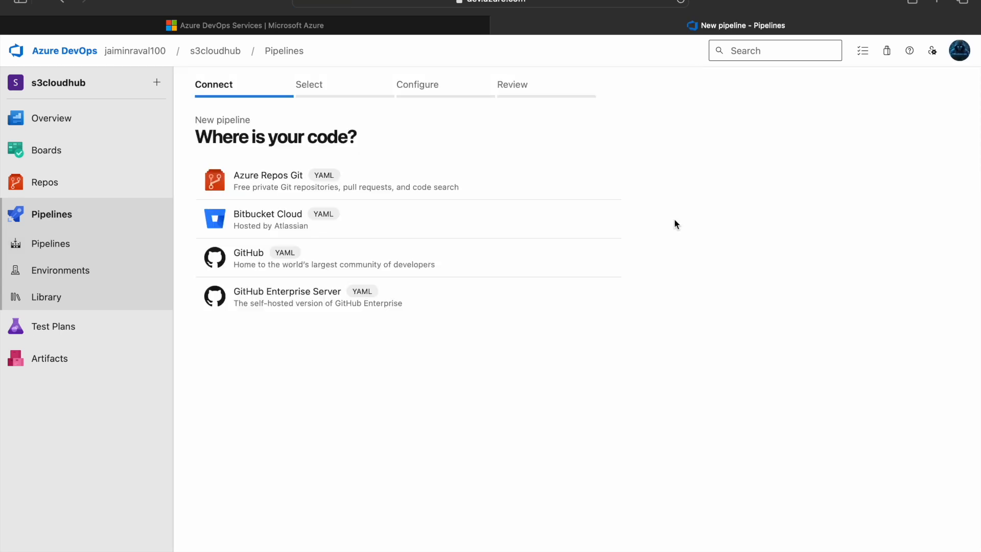
pyautogui.moveTo(653, 245)
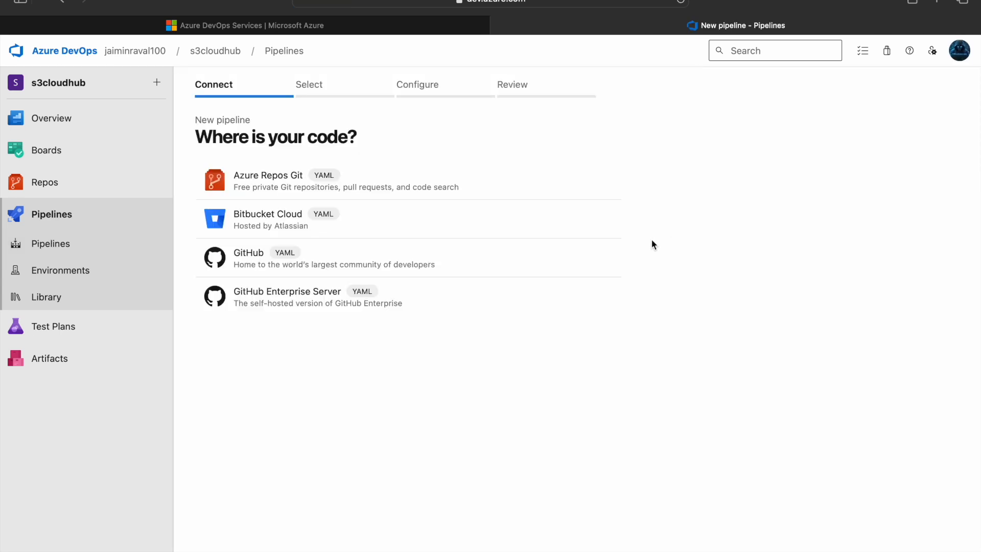
pyautogui.moveTo(400, 187)
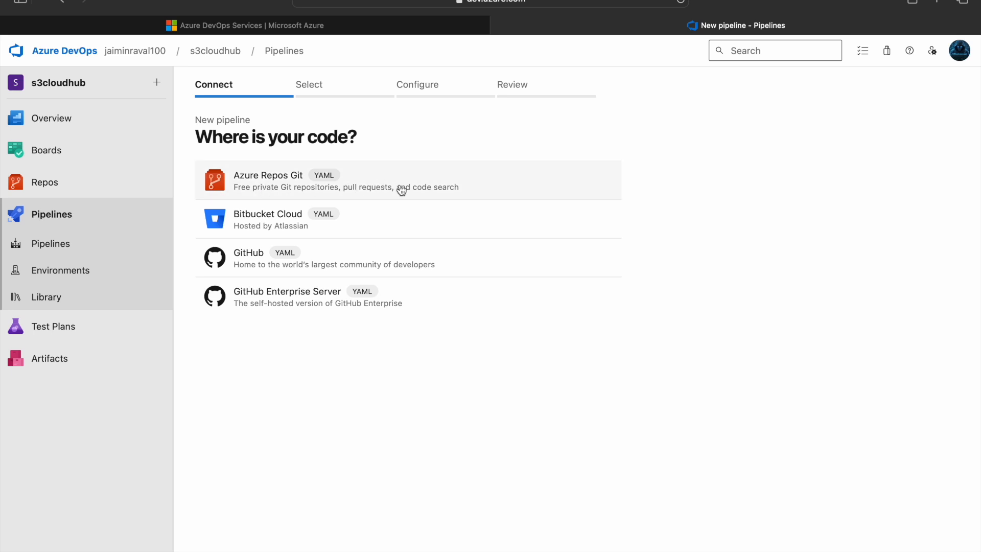
pyautogui.moveTo(307, 180)
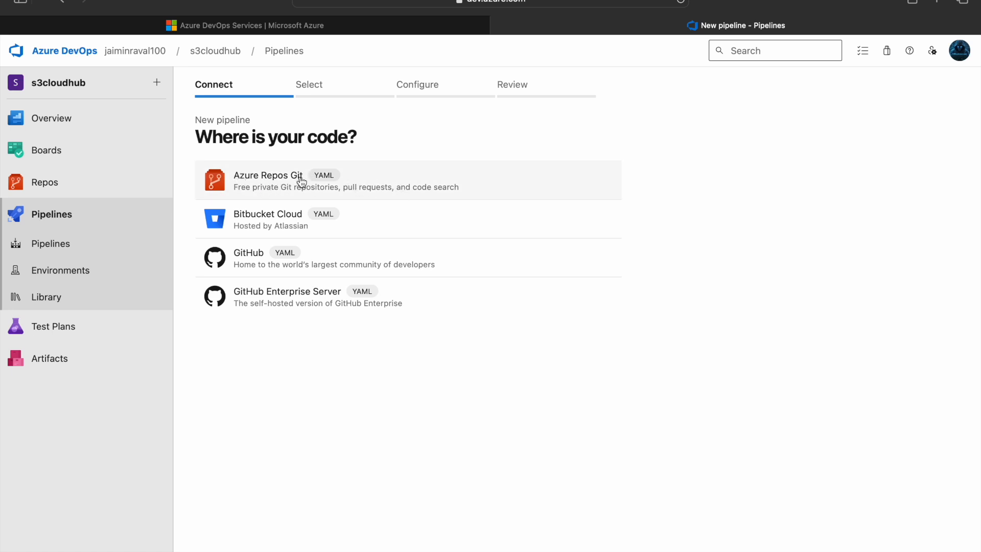
pyautogui.click(269, 180)
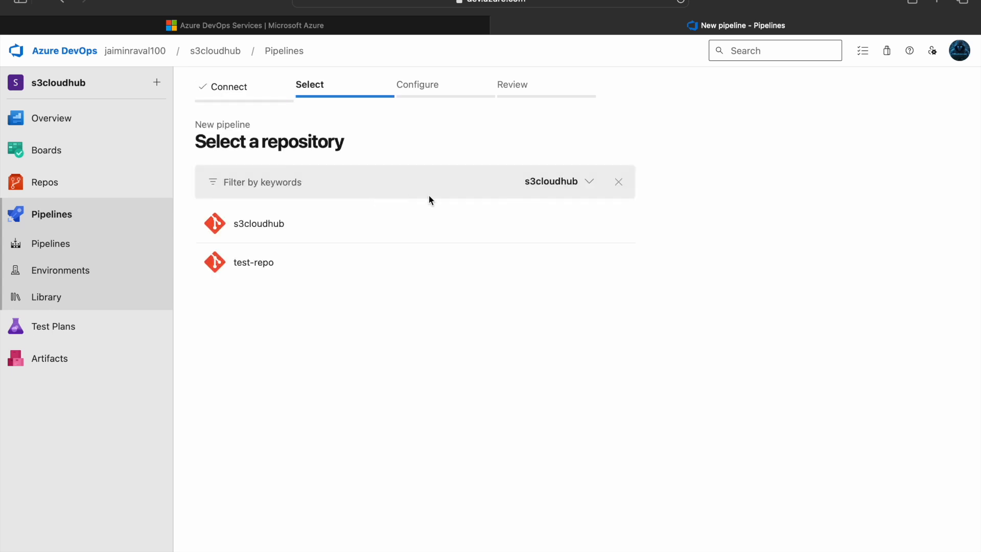
pyautogui.moveTo(474, 262)
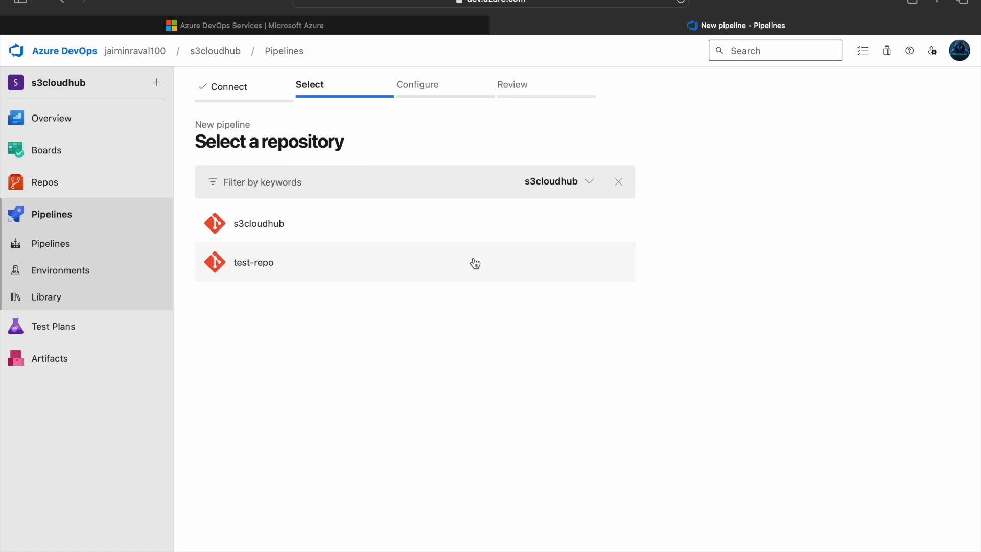
pyautogui.moveTo(480, 345)
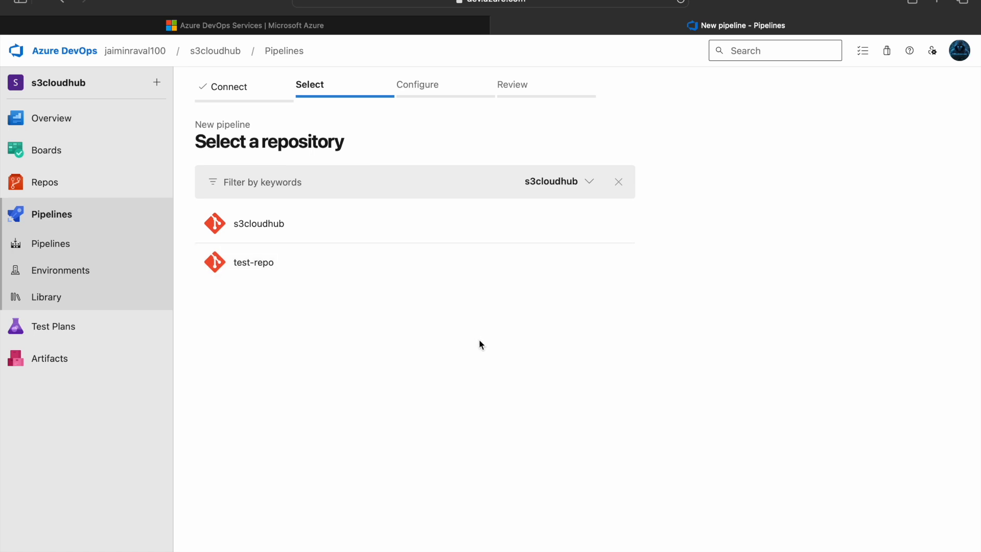
pyautogui.moveTo(420, 311)
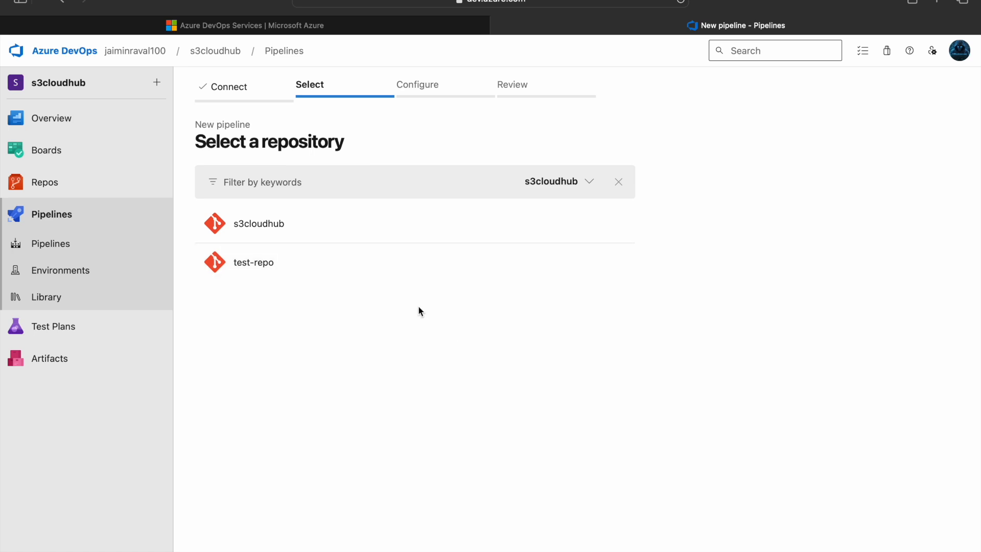
pyautogui.moveTo(364, 277)
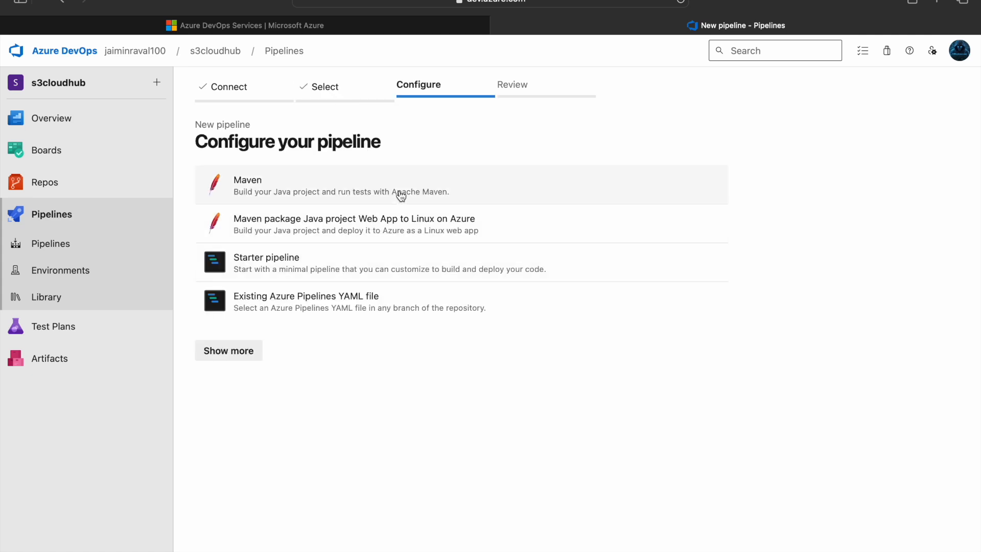
# - Apply the Maven template and skim the generated azure-pipelines-1.yml
pyautogui.click(400, 185)
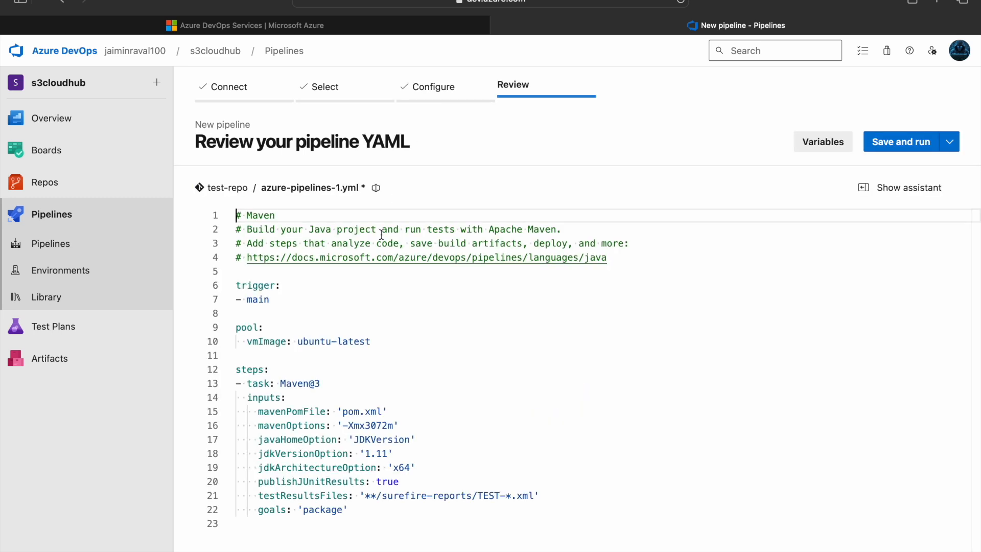
pyautogui.scroll(-3)
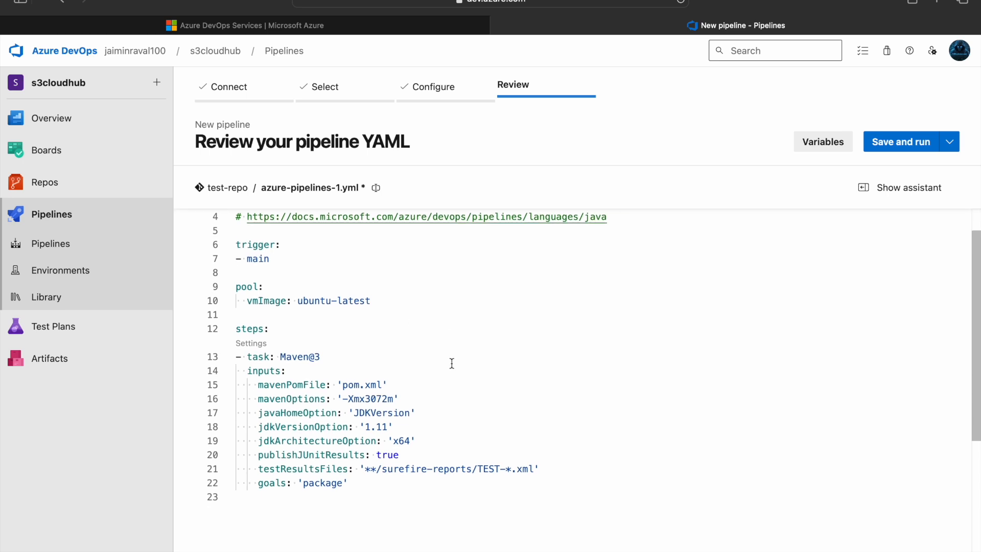
pyautogui.scroll(3)
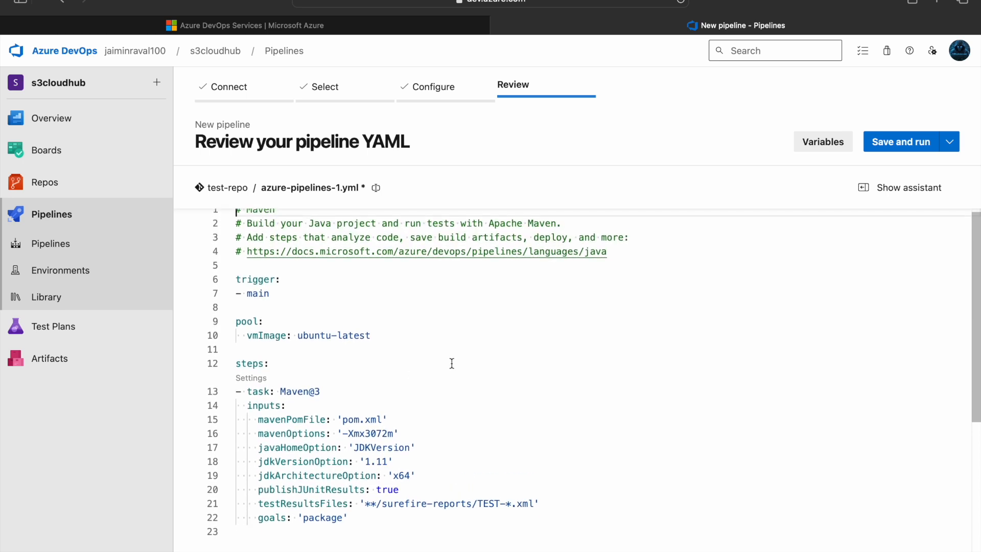
pyautogui.scroll(3)
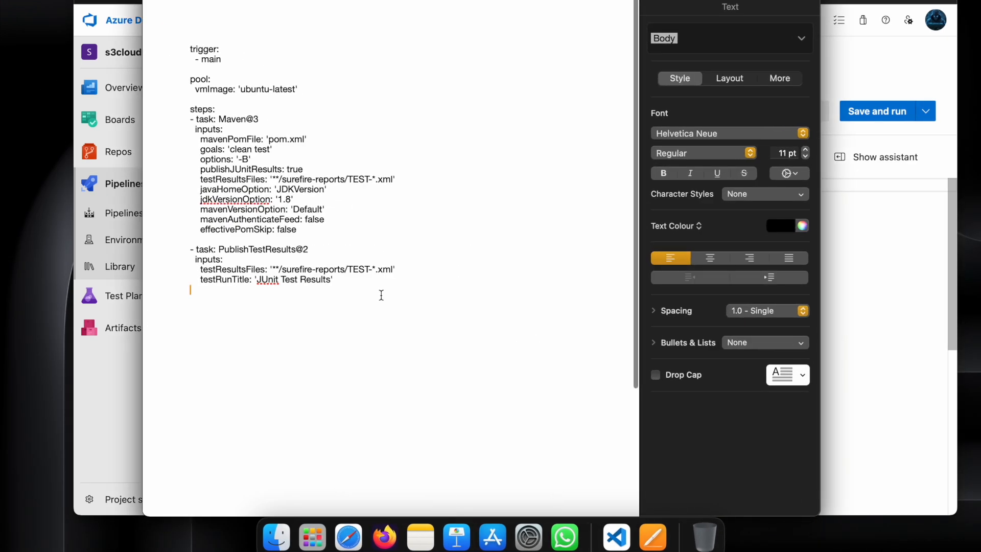
# - Put the prepared YAML into azure-pipelines-1.yml and check its Maven@3 and PublishTestResults tasks
pyautogui.press('cmd+a')
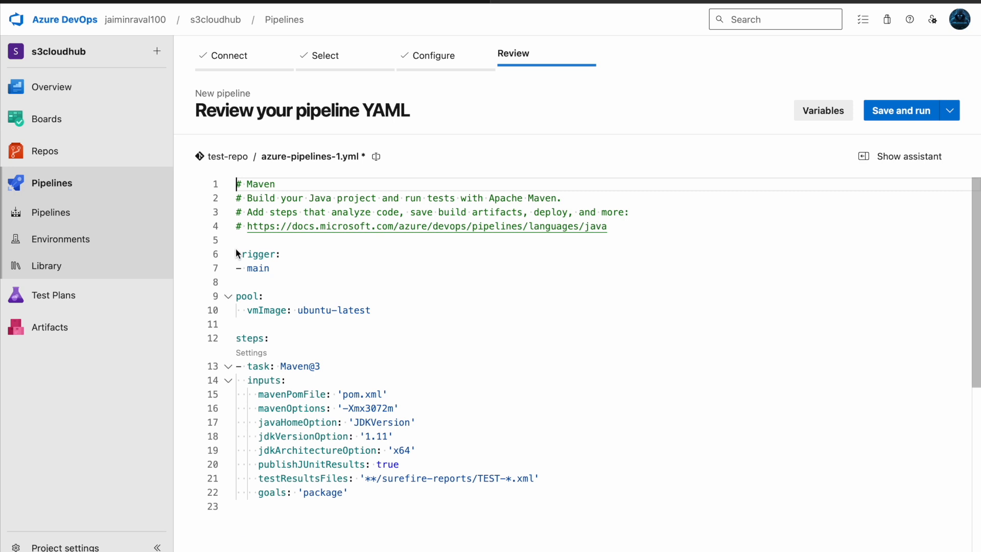
pyautogui.moveTo(237, 253)
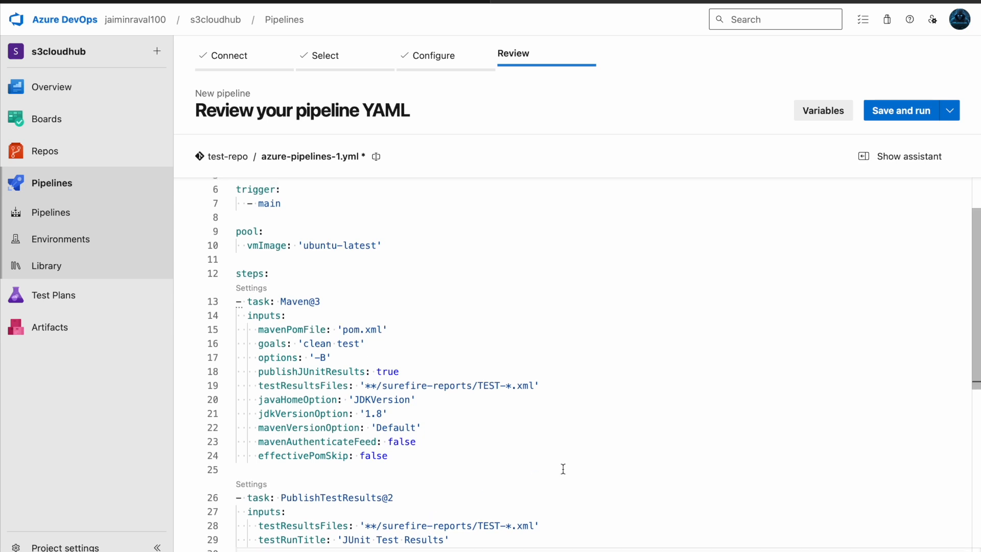
pyautogui.scroll(-3)
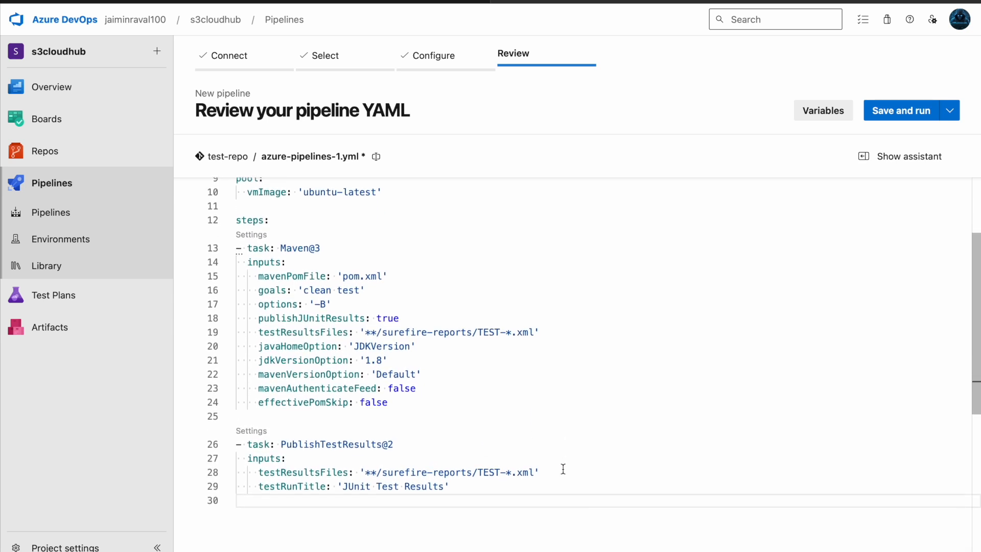
pyautogui.scroll(3)
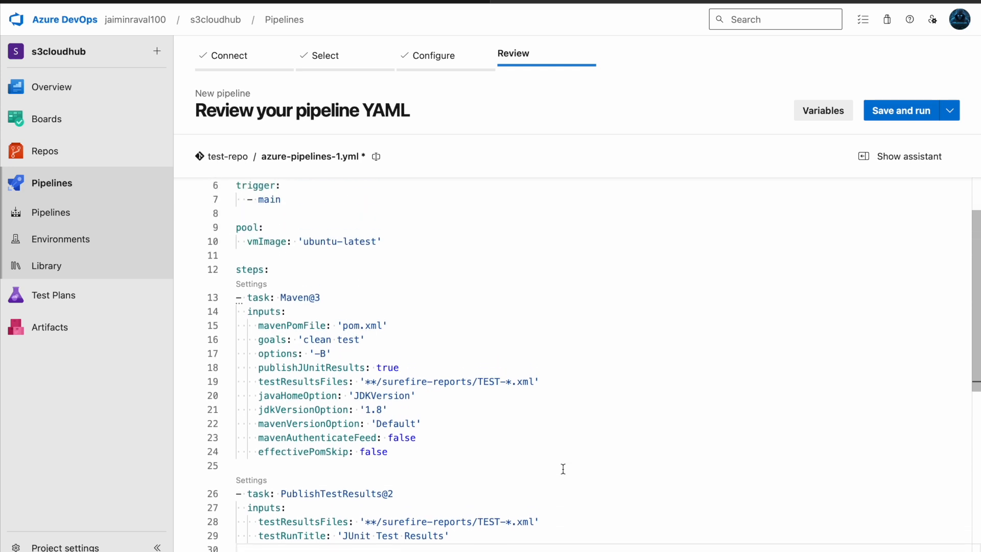
pyautogui.scroll(3)
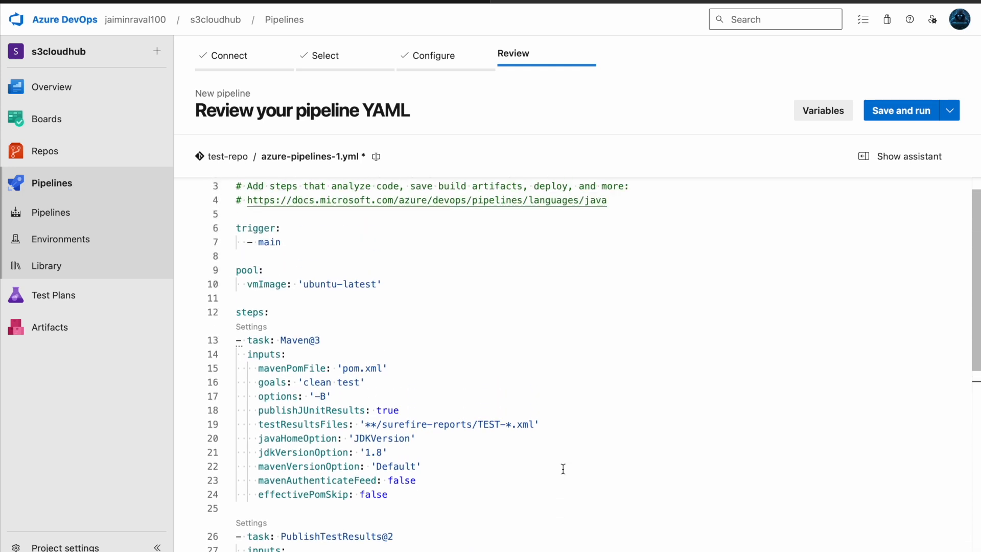
pyautogui.scroll(3)
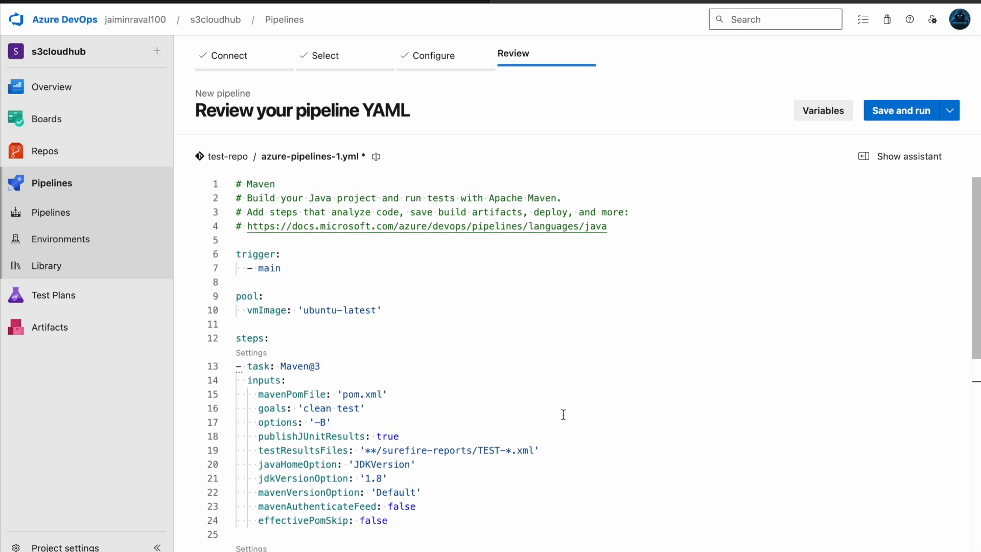
pyautogui.moveTo(535, 399)
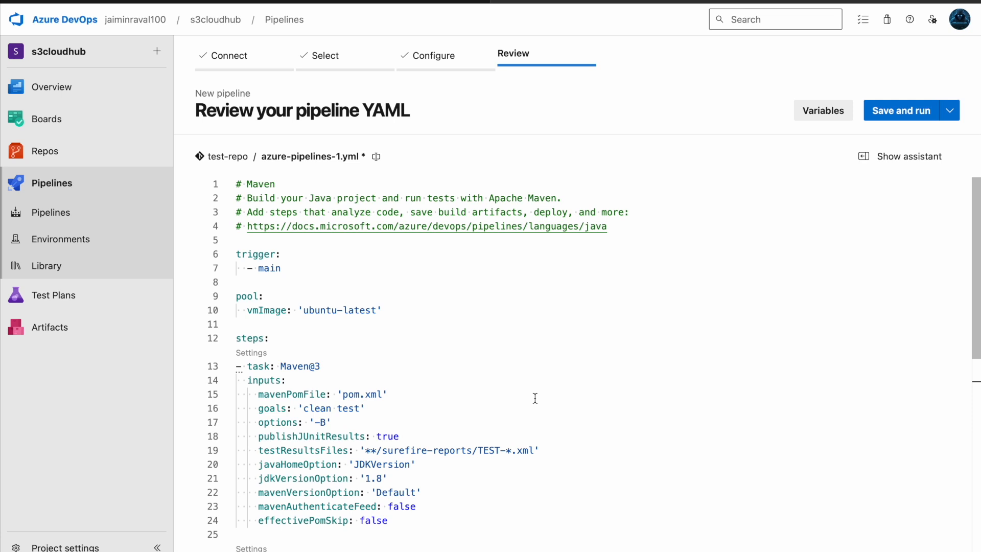
pyautogui.scroll(-3)
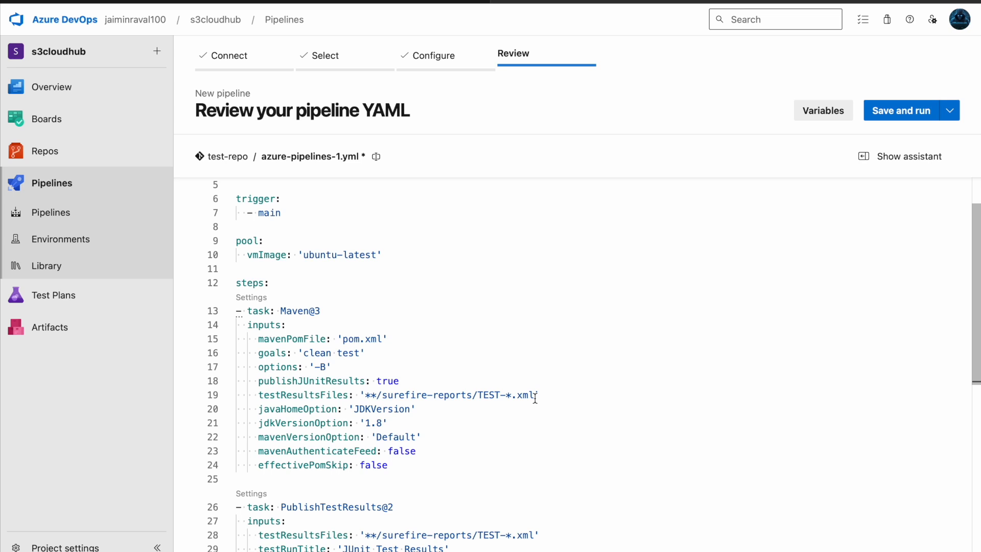
pyautogui.moveTo(830, 257)
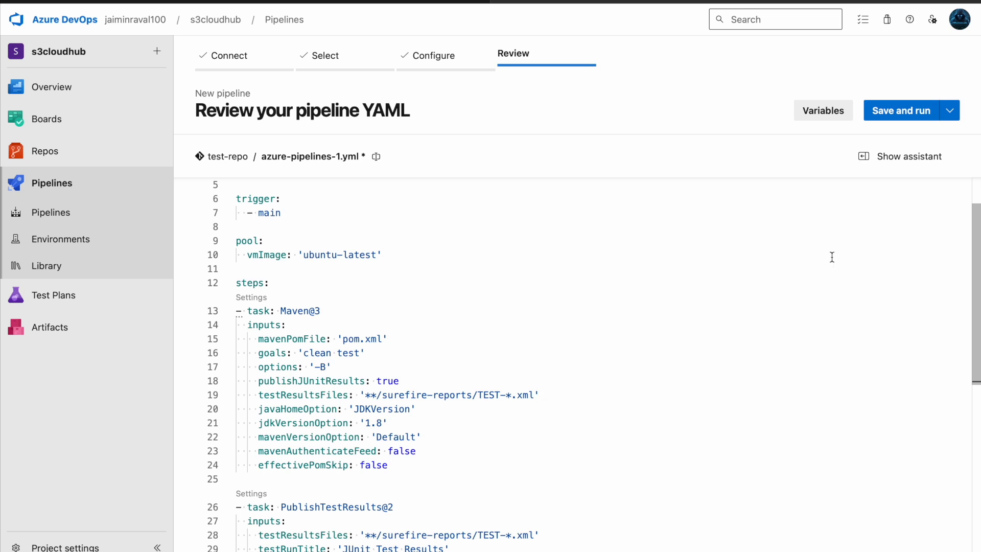
pyautogui.moveTo(814, 264)
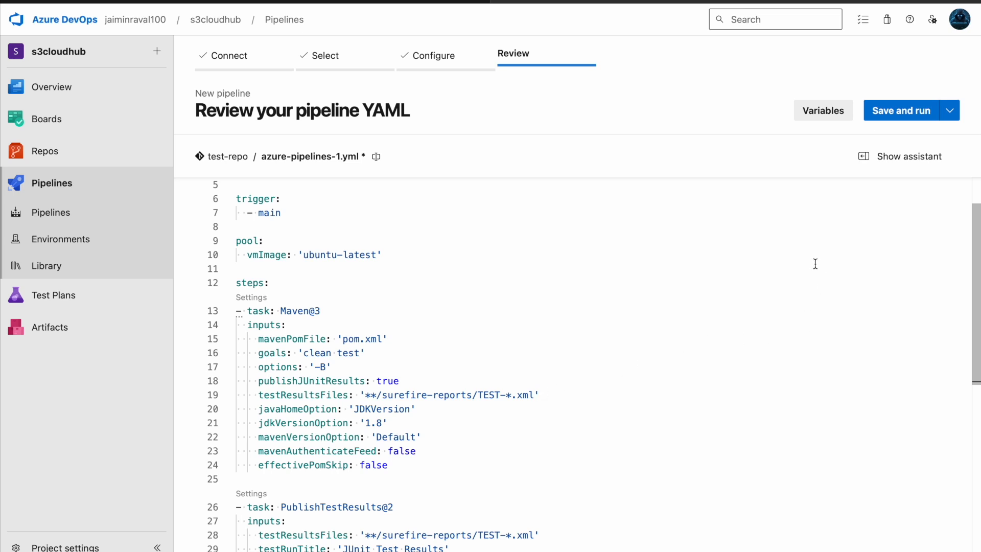
pyautogui.moveTo(923, 127)
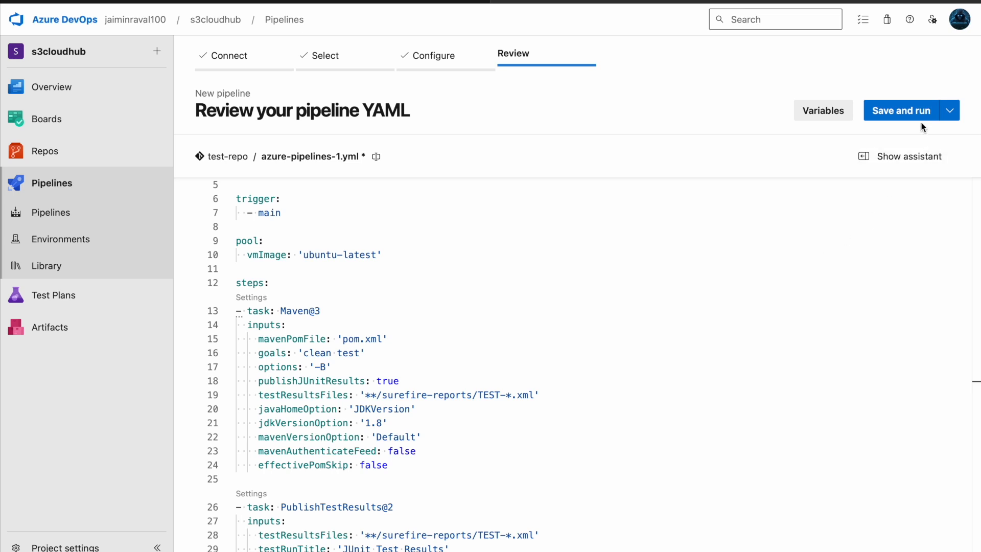
# - Save and run the pipeline, committing directly to the main branch
pyautogui.click(899, 110)
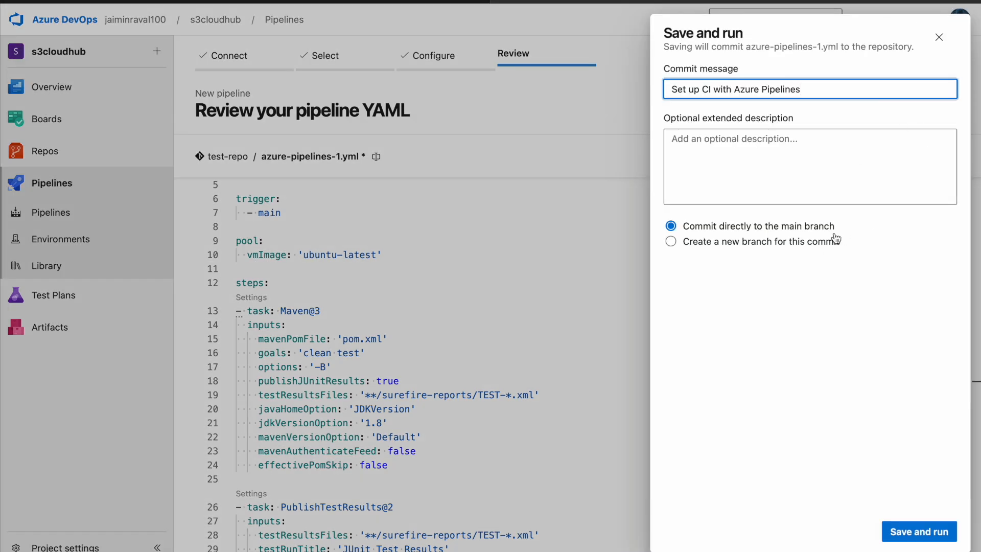
pyautogui.click(919, 531)
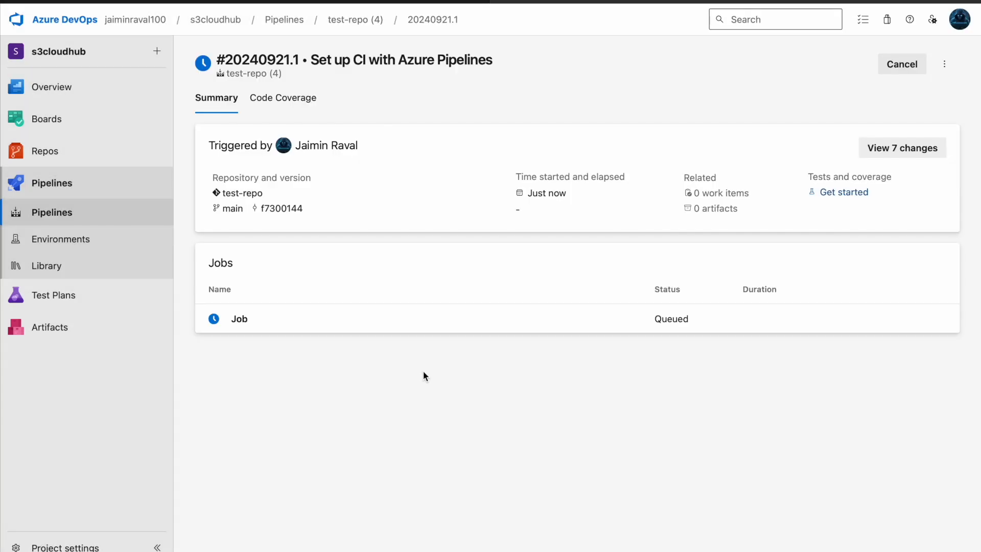
pyautogui.moveTo(421, 334)
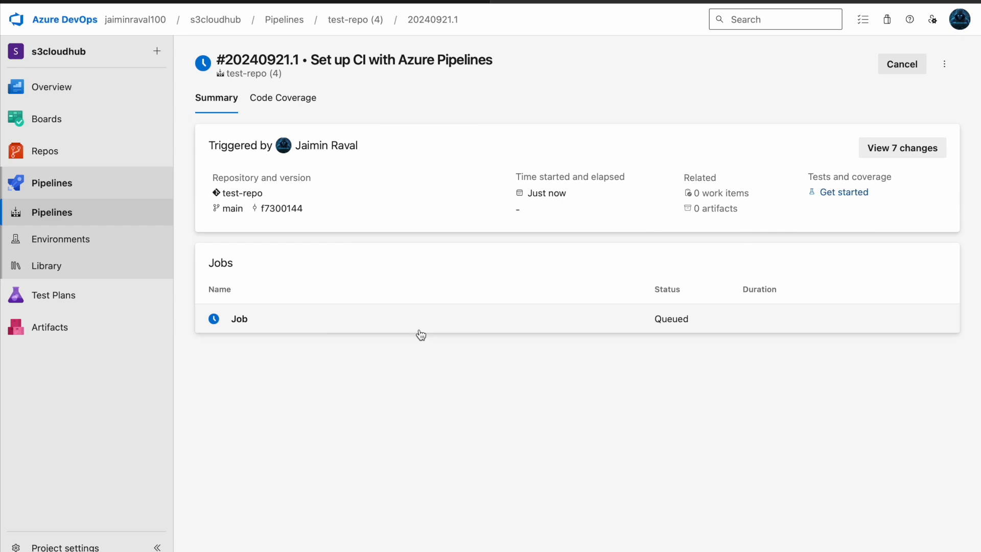
# - Open the job log and view the Initialize job, Checkout and Maven build-and-test step logs
pyautogui.click(239, 318)
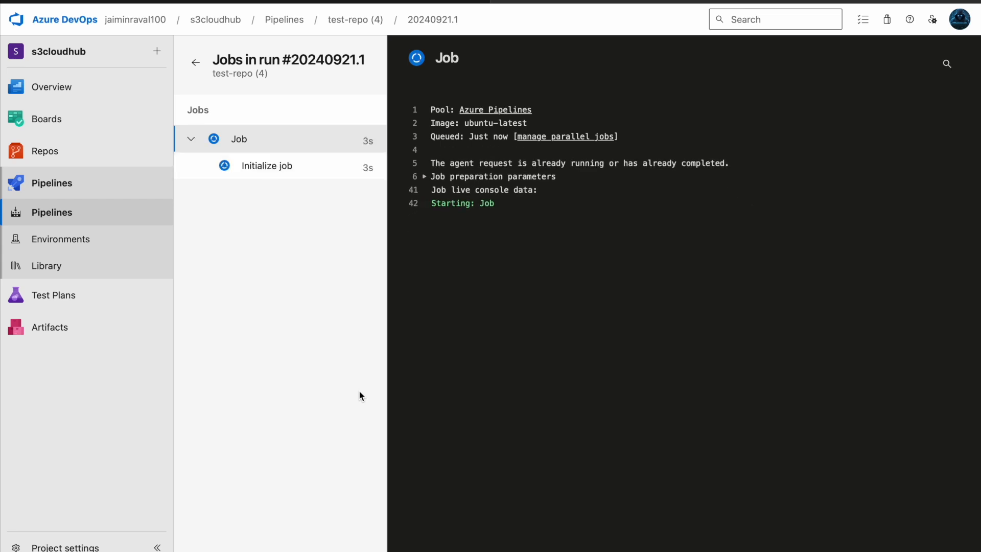
pyautogui.moveTo(346, 357)
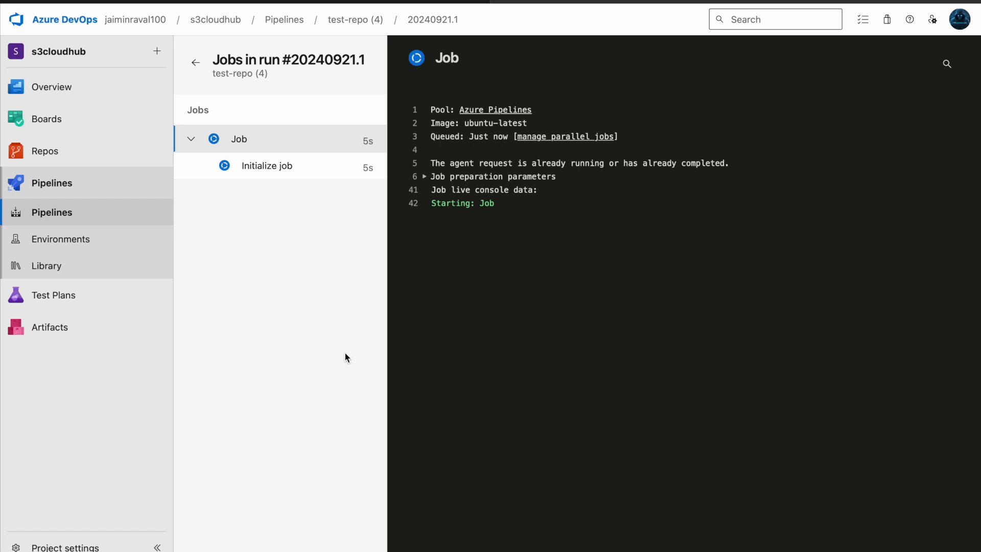
pyautogui.click(266, 166)
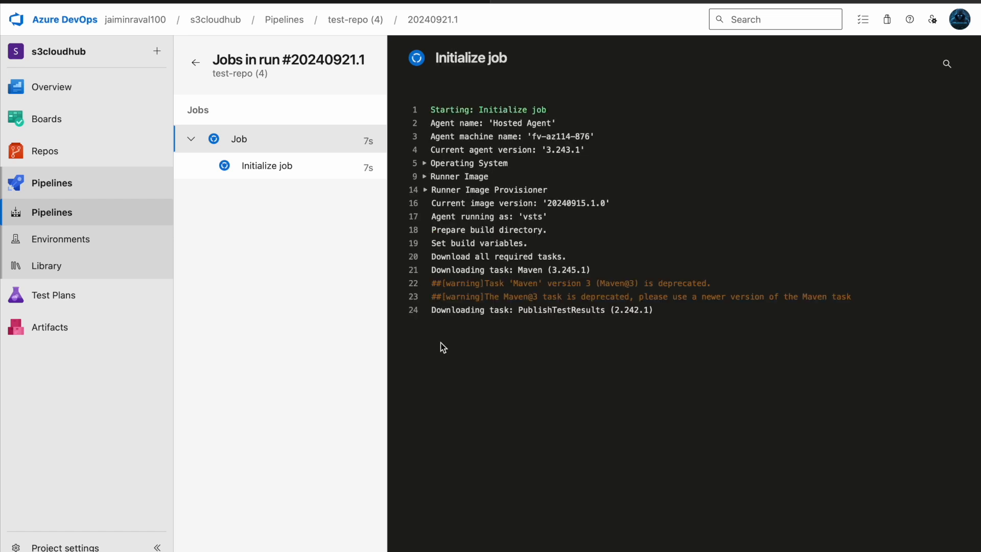
pyautogui.click(292, 192)
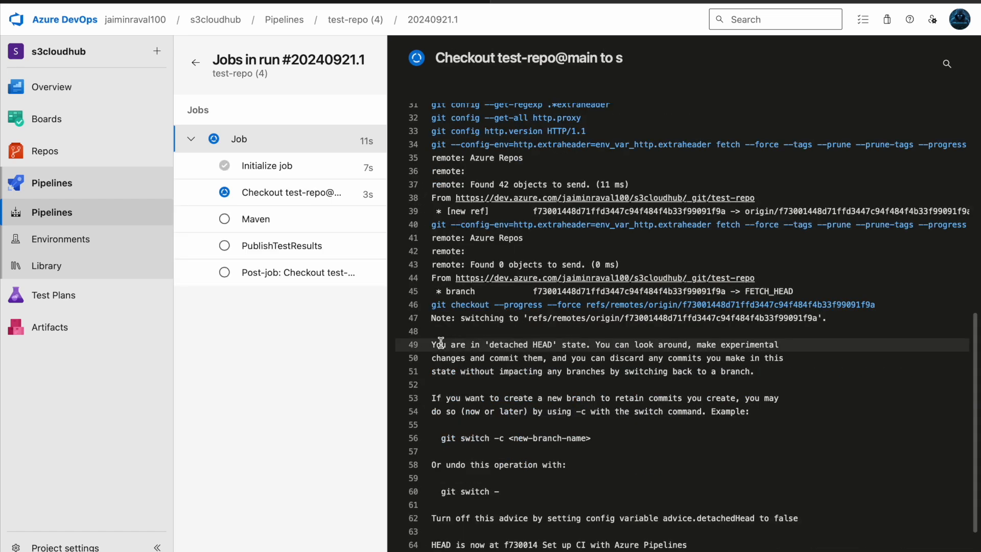
pyautogui.click(256, 219)
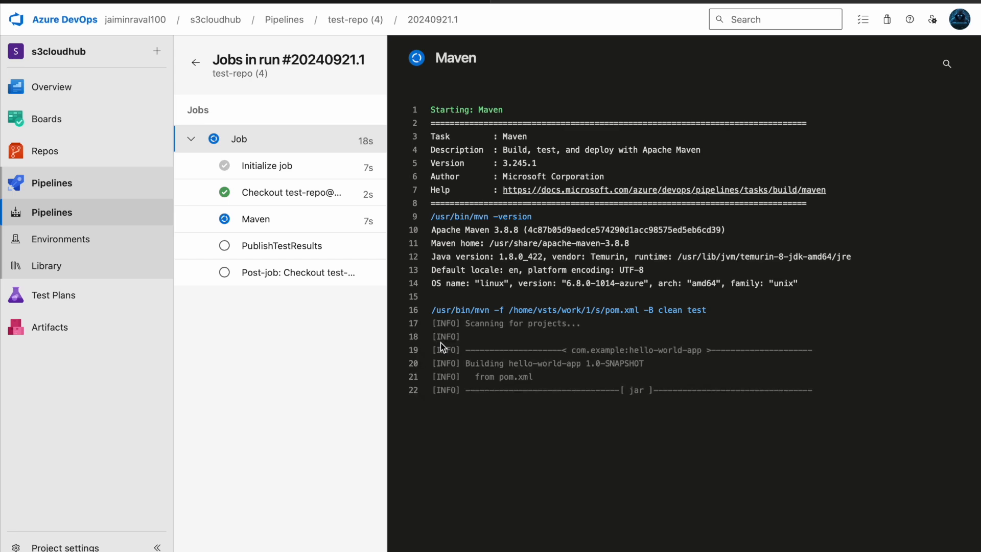
pyautogui.scroll(-3)
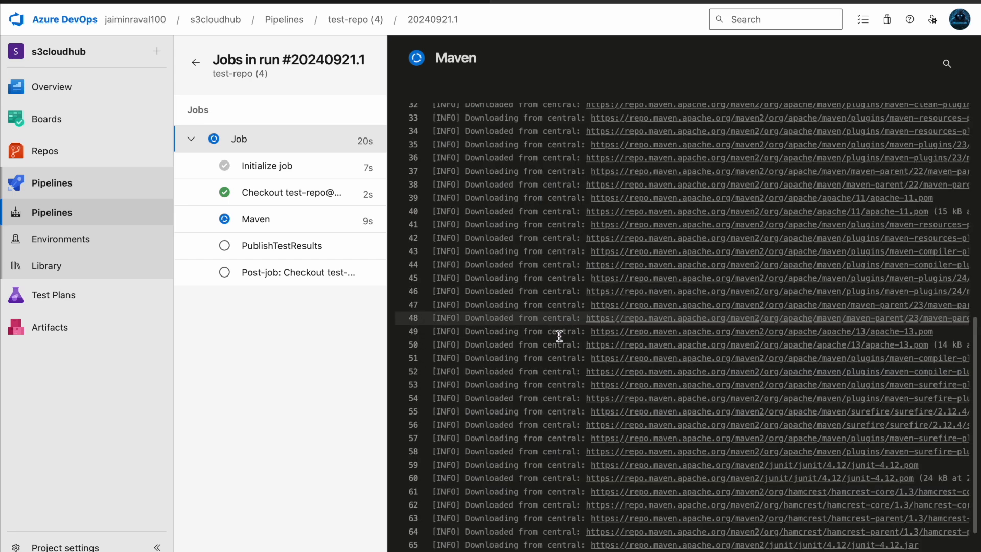
pyautogui.scroll(-3)
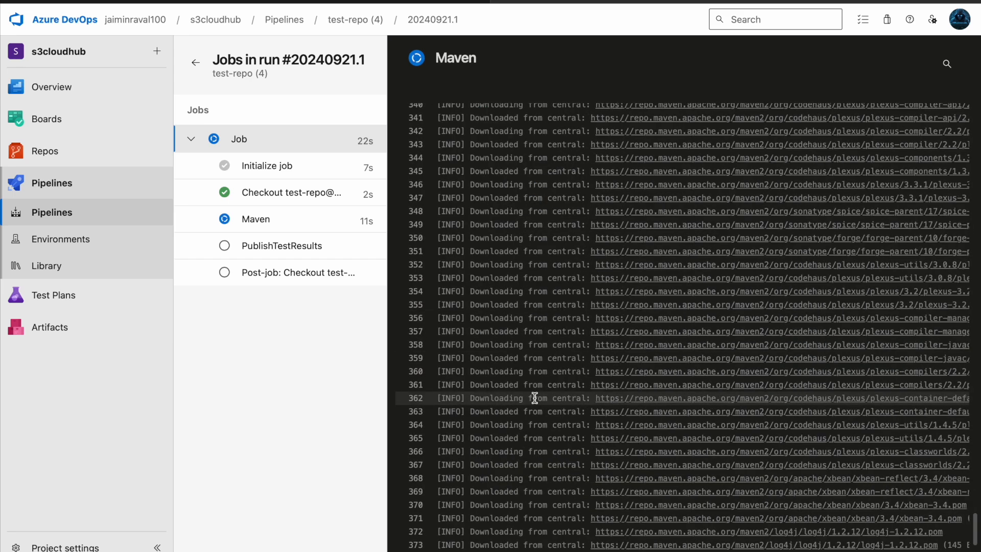
pyautogui.scroll(-3)
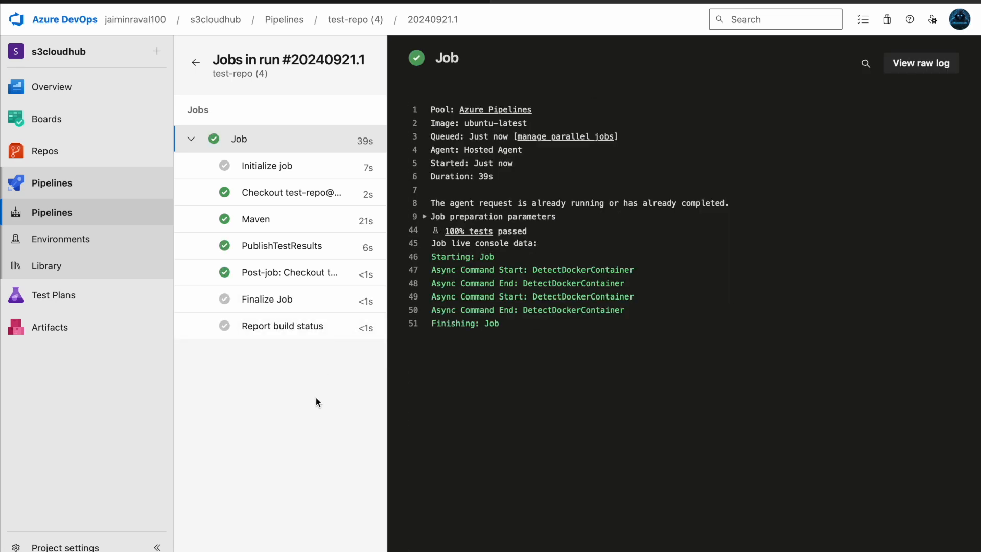
# - View the Report build status step log, then go back to the run summary
pyautogui.click(282, 325)
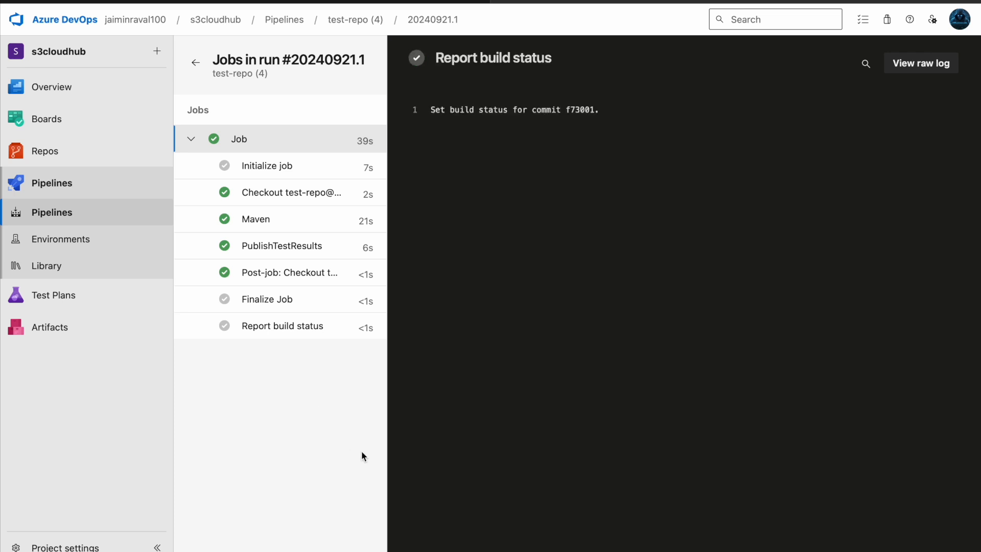
pyautogui.moveTo(306, 407)
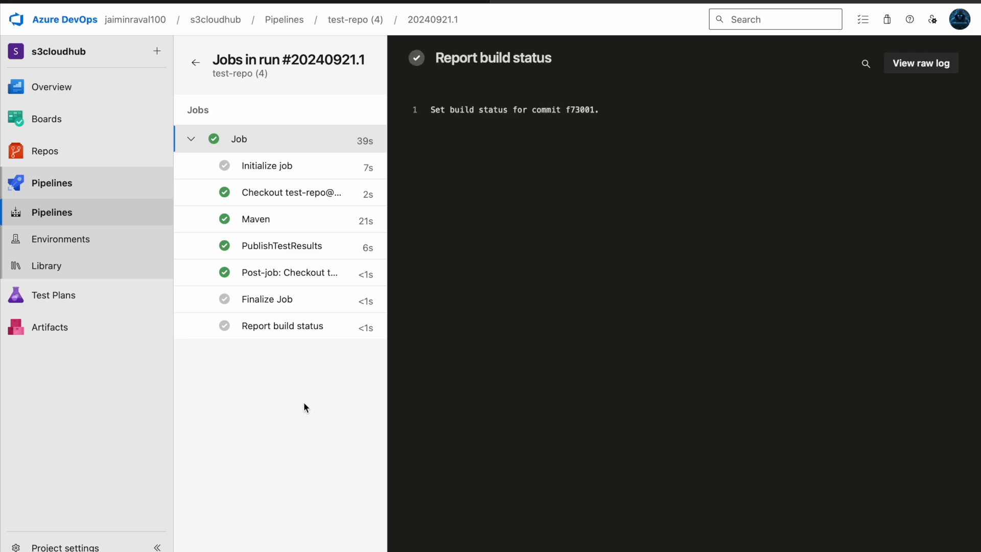
pyautogui.moveTo(321, 329)
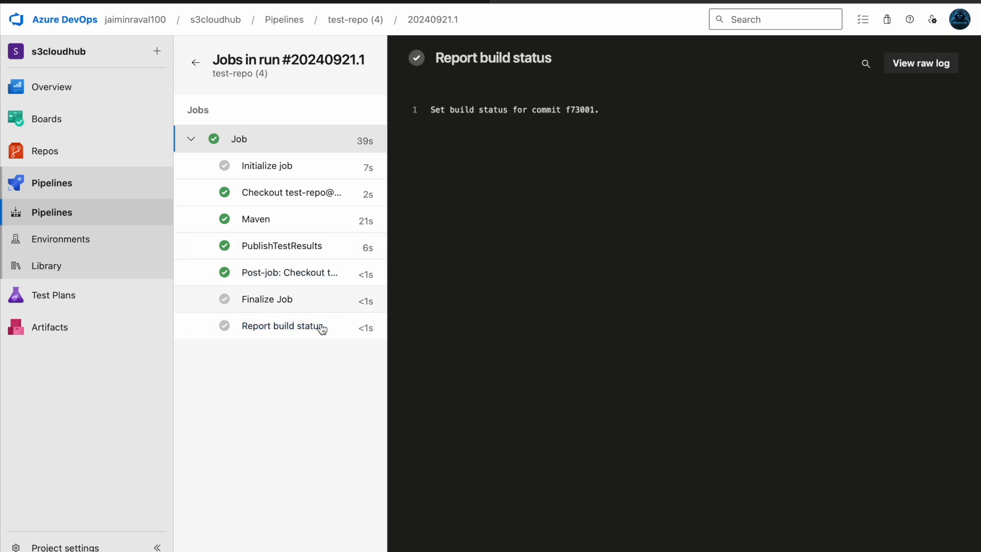
pyautogui.moveTo(336, 384)
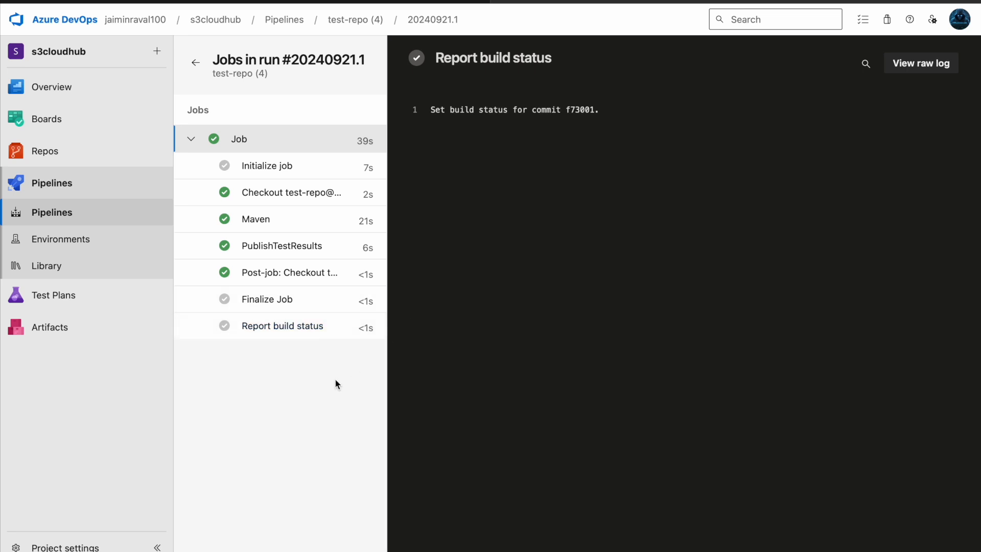
pyautogui.moveTo(541, 269)
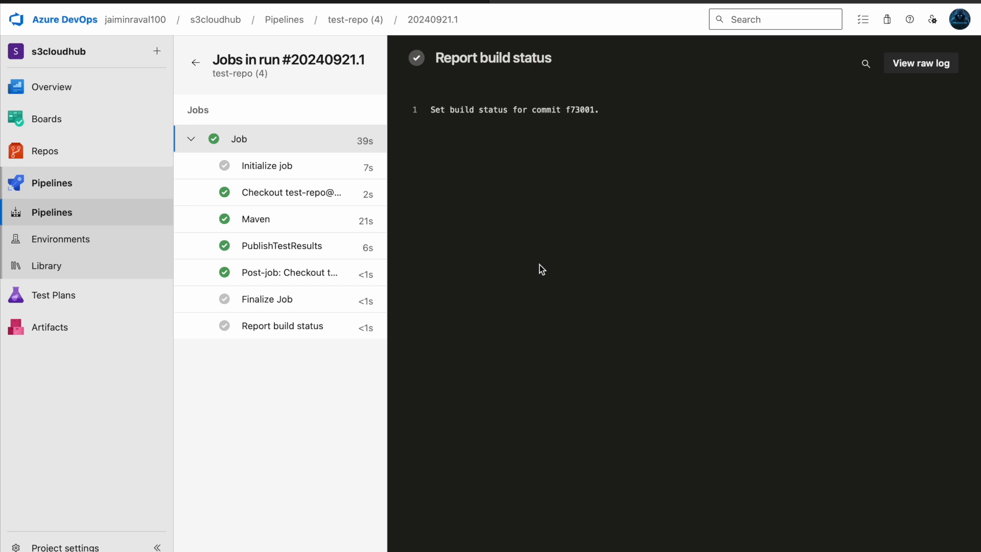
pyautogui.moveTo(319, 175)
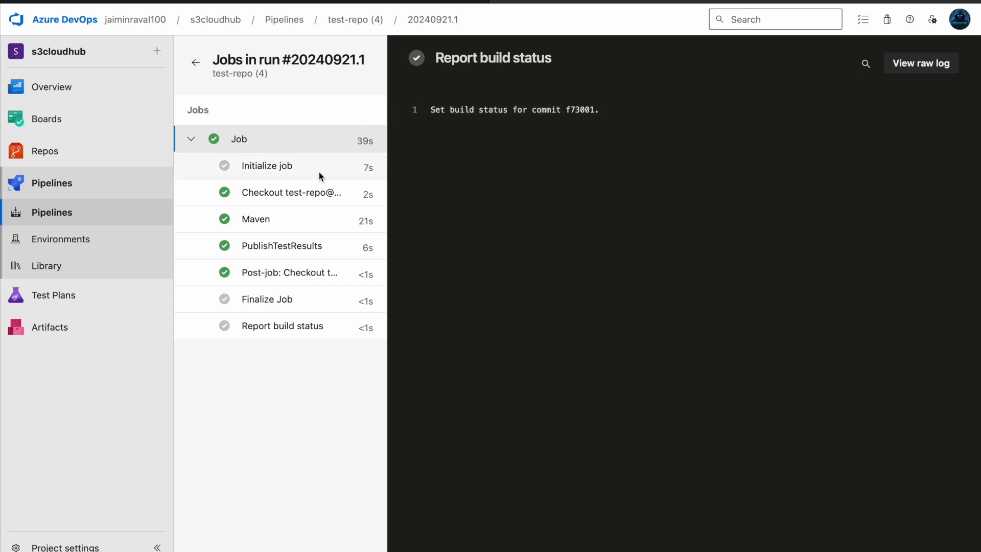
pyautogui.click(195, 62)
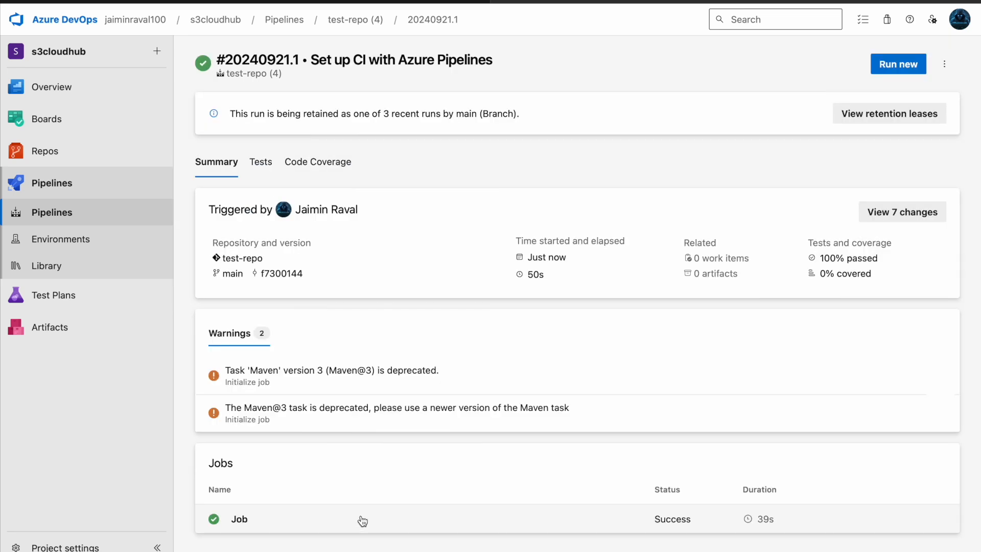
# - Reopen the completed Job log and collapse the job preparation parameters
pyautogui.click(239, 518)
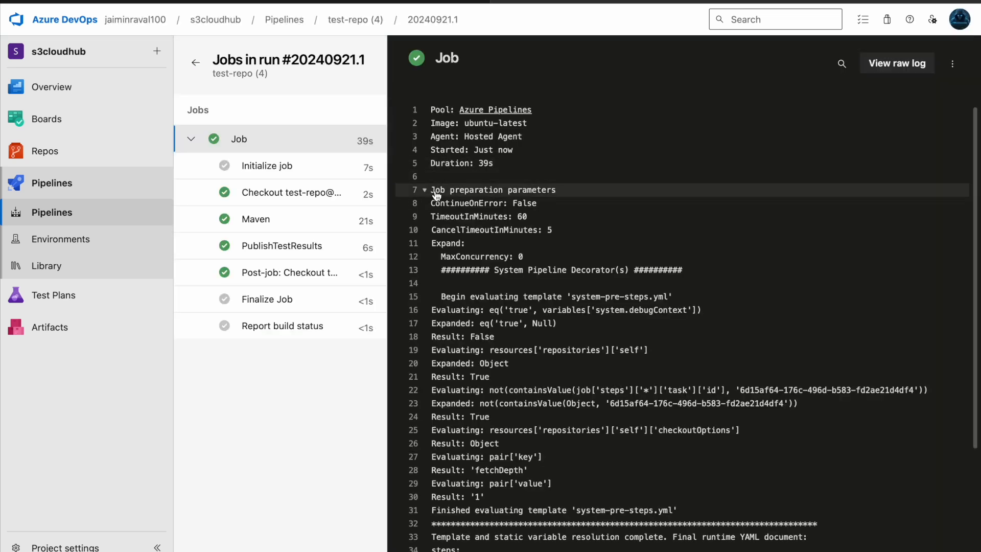
pyautogui.click(424, 190)
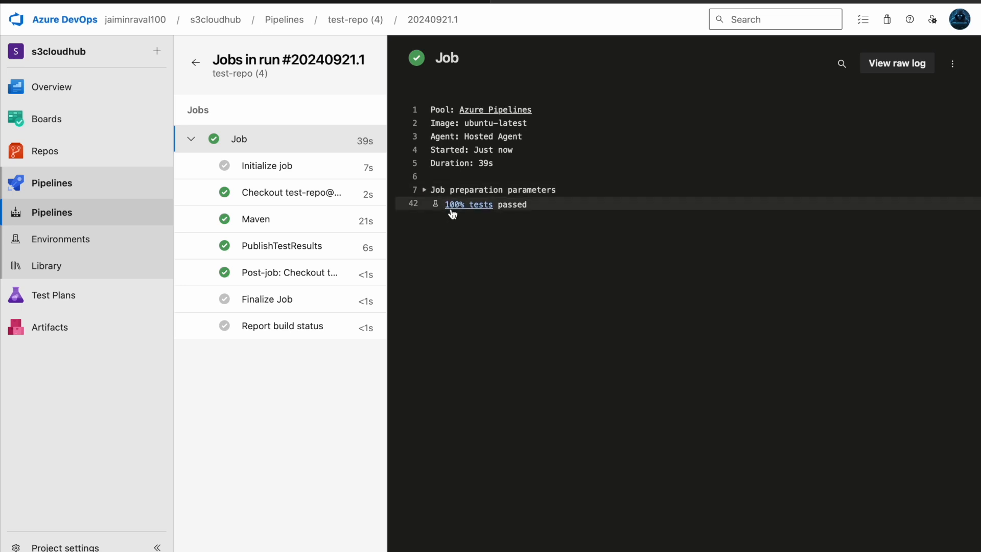
pyautogui.moveTo(431, 190)
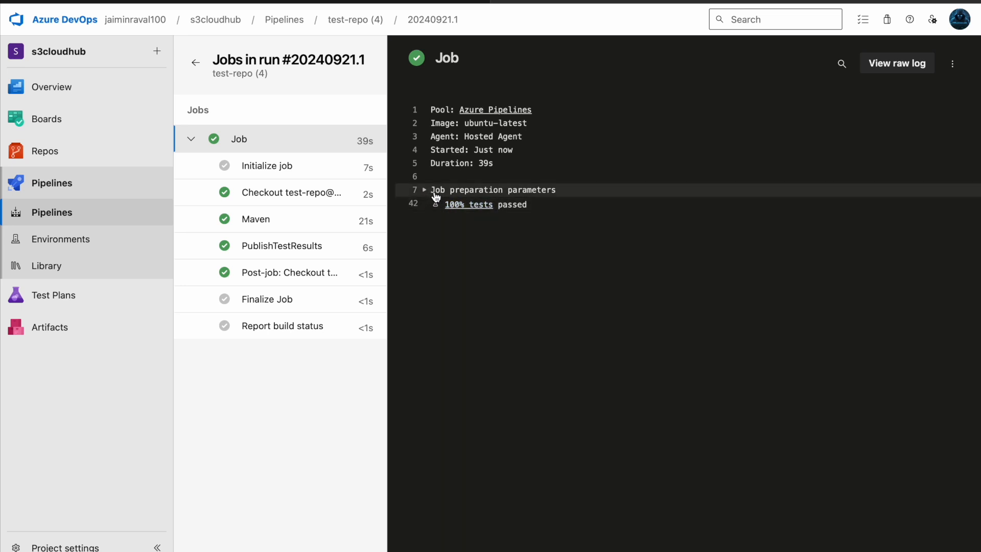
pyautogui.moveTo(510, 342)
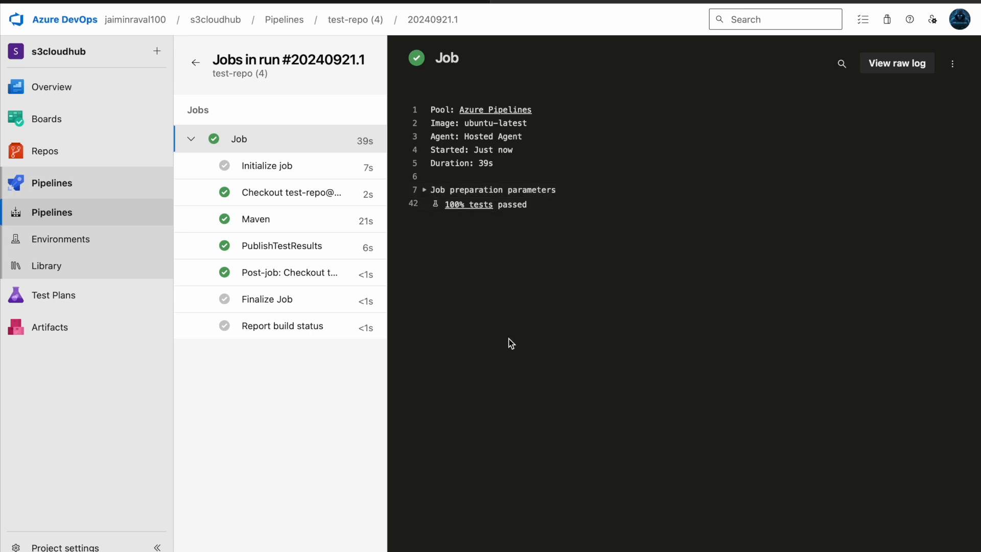